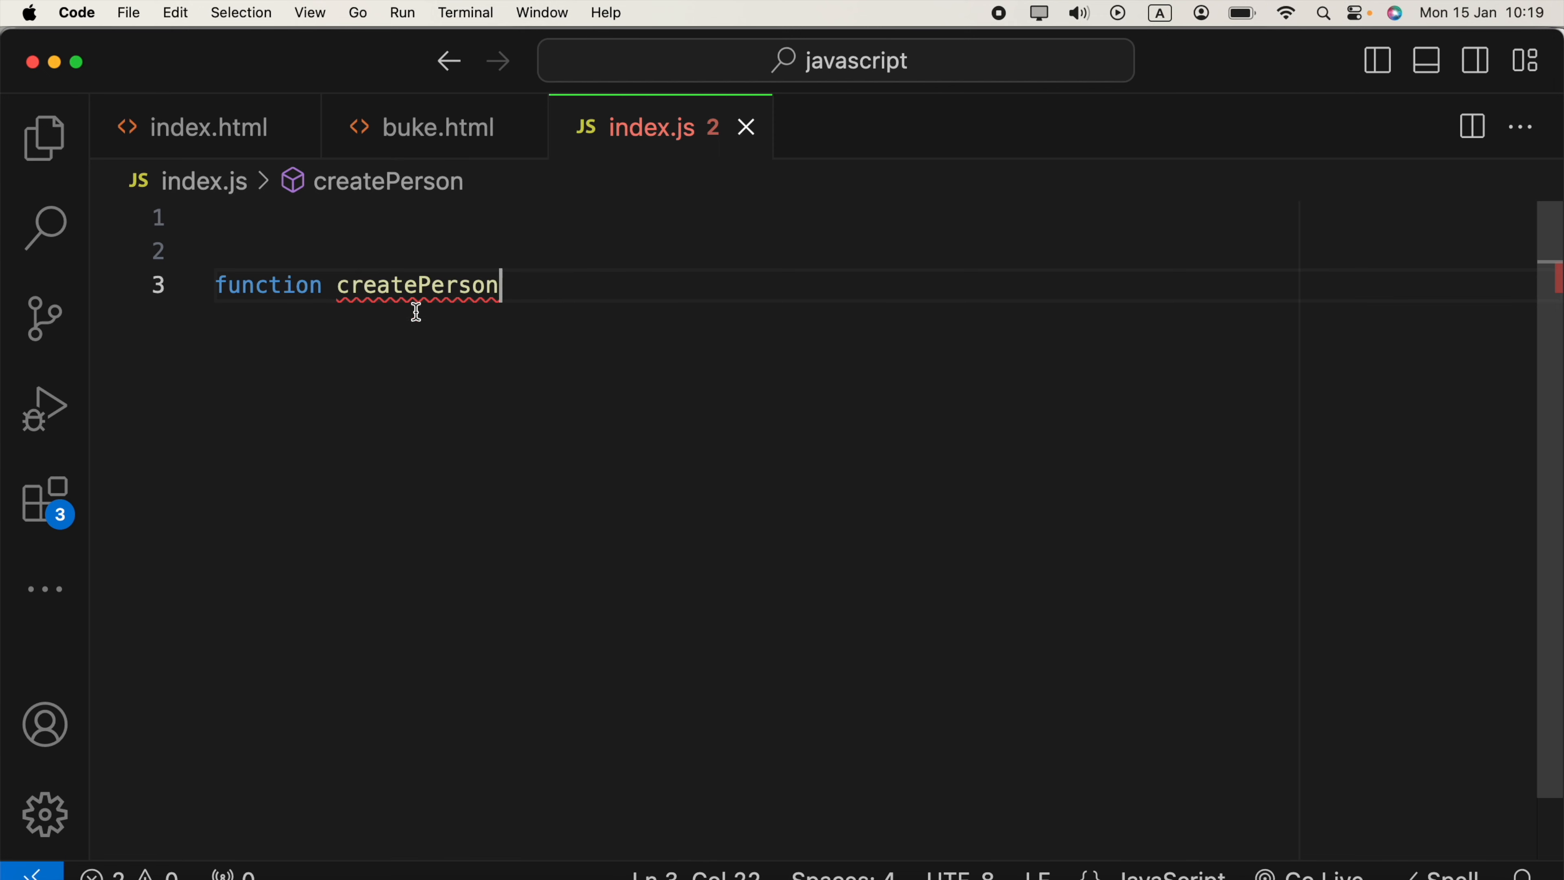
Write the createPerson body returning name and a save method, then begin 'const person1'.
double_click(417, 285)
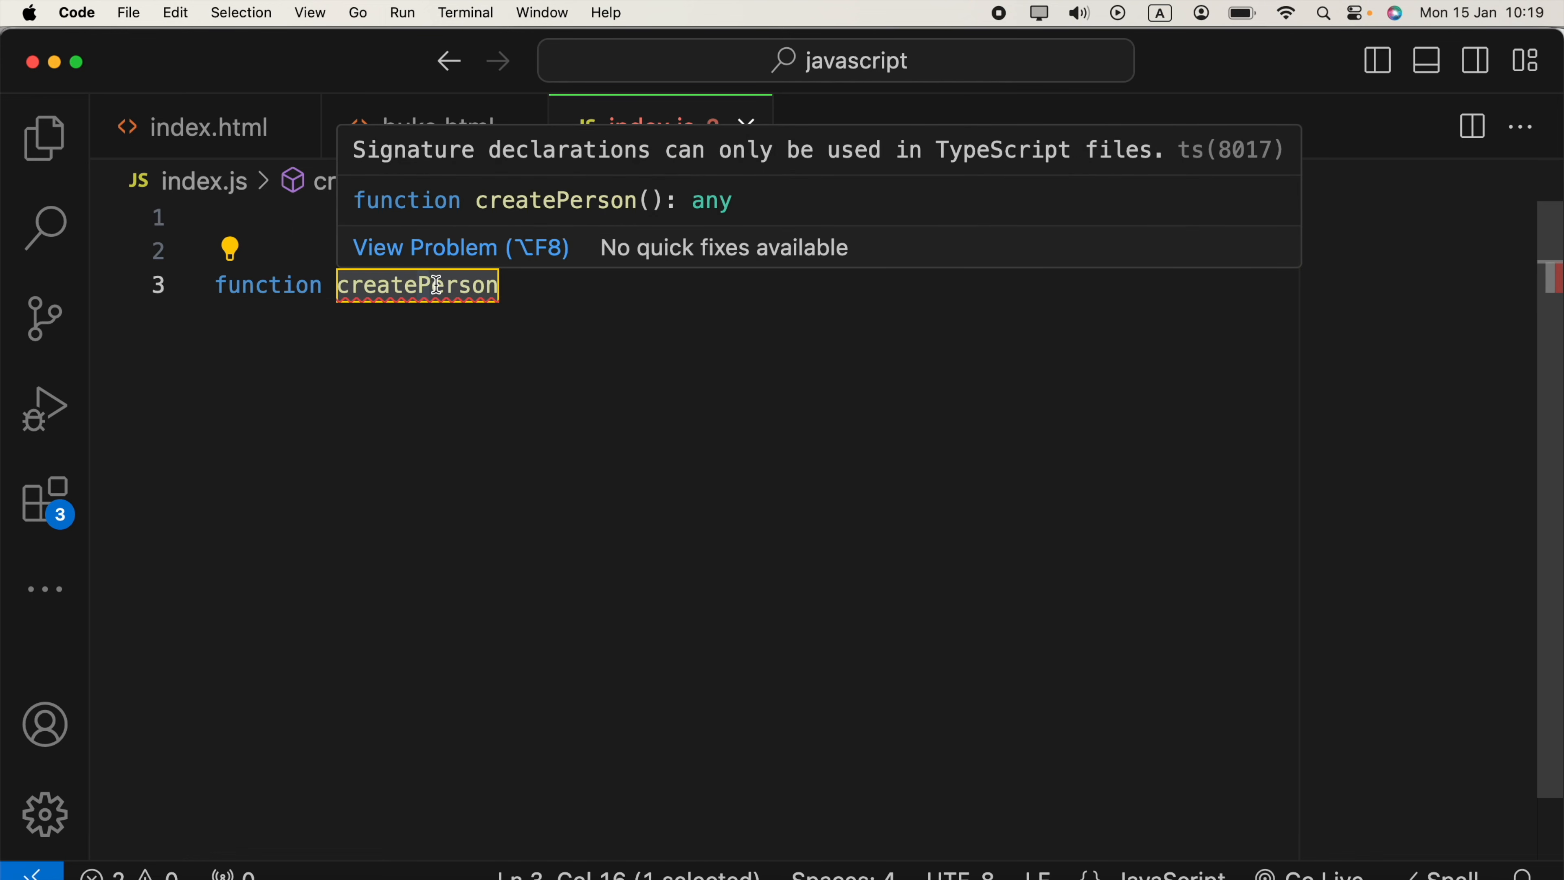
type("New")
type("console.log('person saved');")
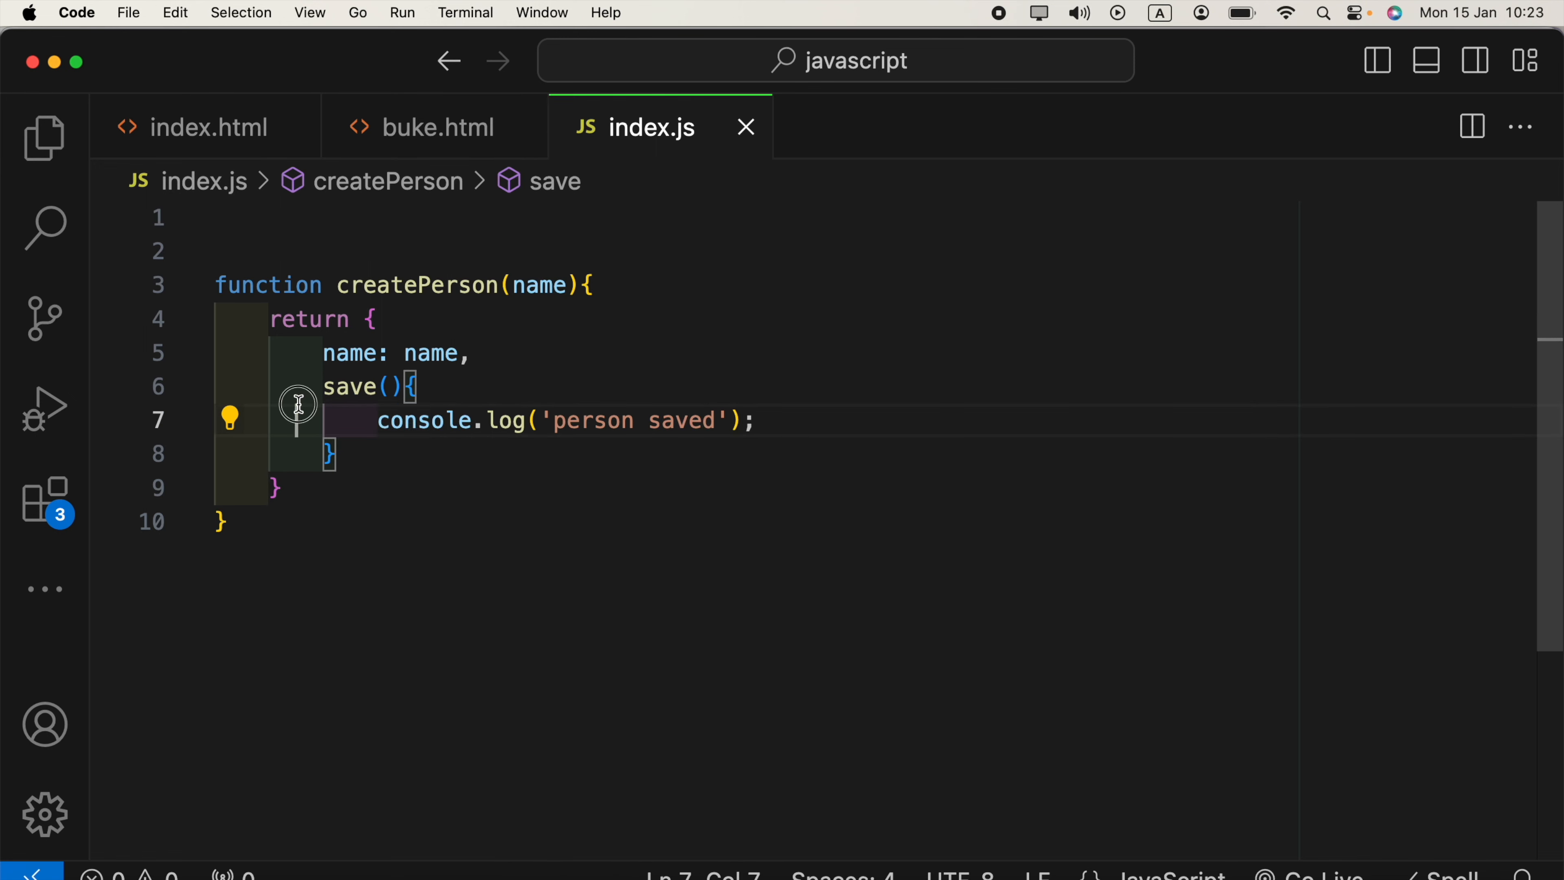
type("const person1")
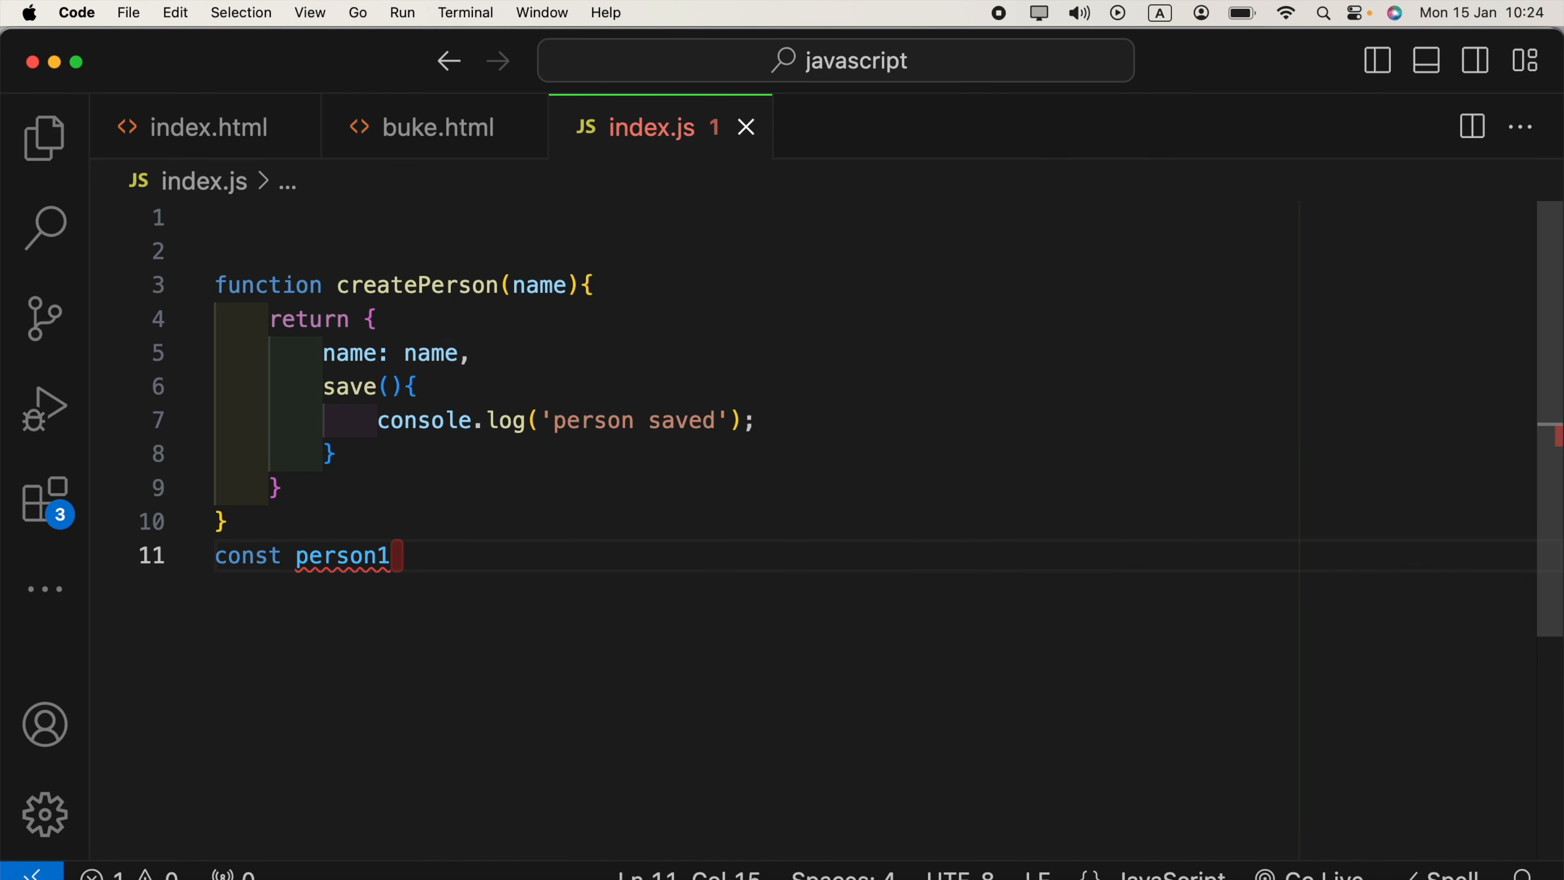
Assign person1 to the result of calling createPerson().
type("= createPerson()")
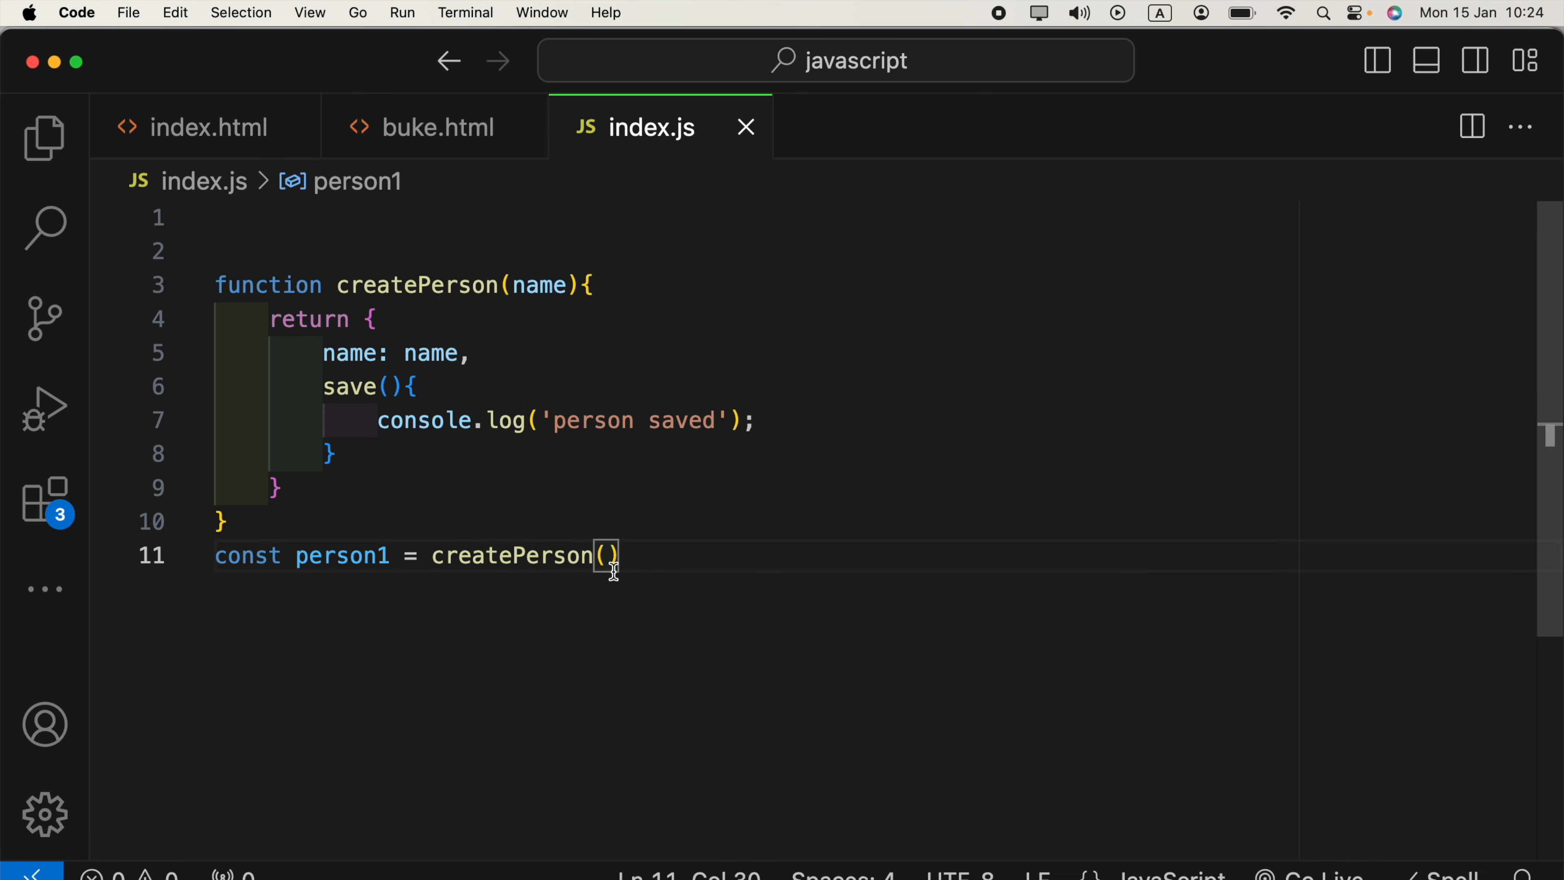